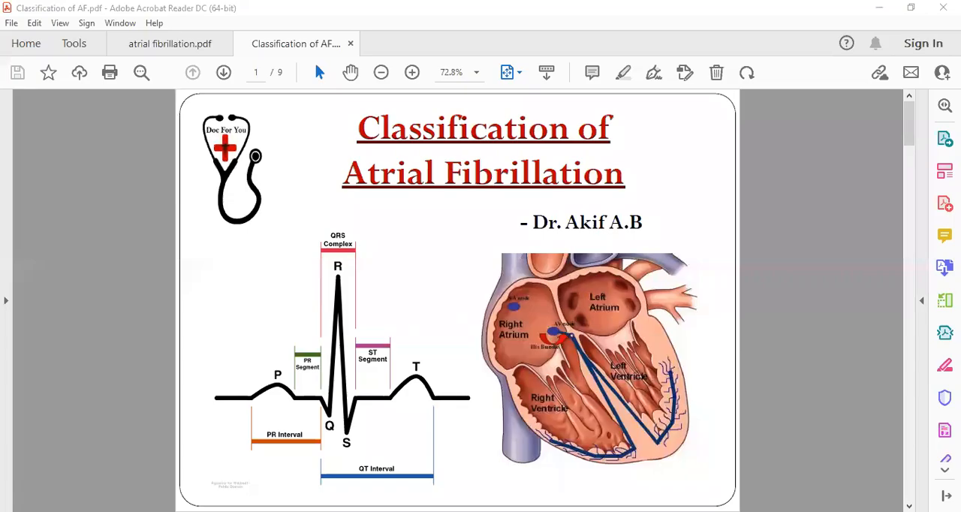
pyautogui.moveTo(583, 57)
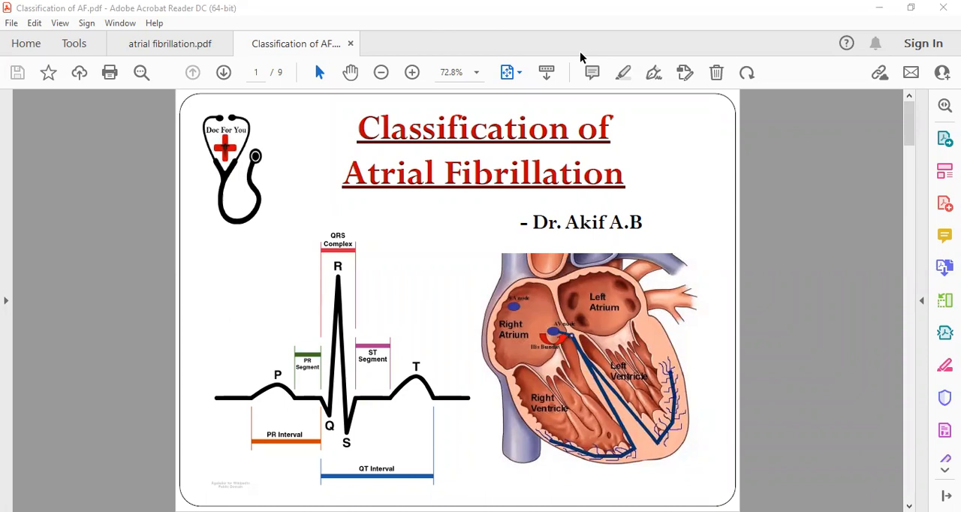
pyautogui.moveTo(559, 261)
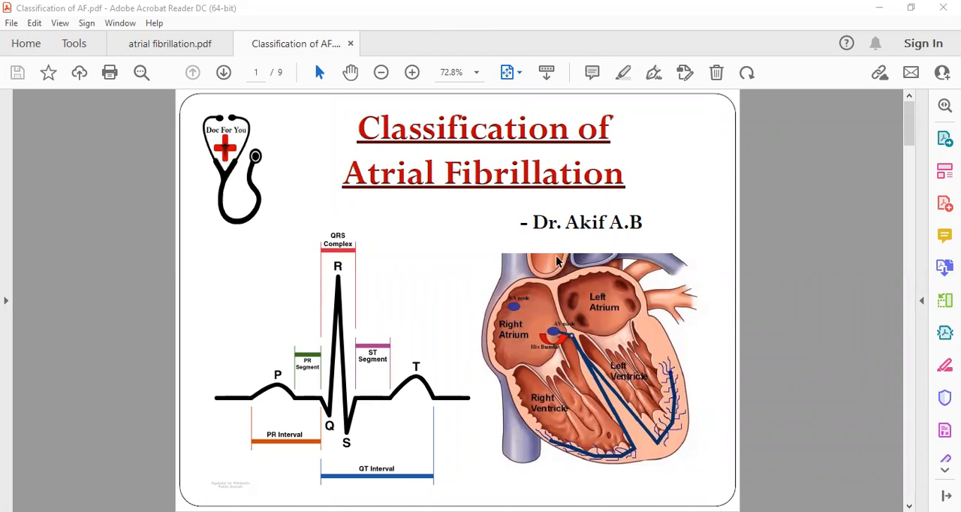
pyautogui.moveTo(558, 259)
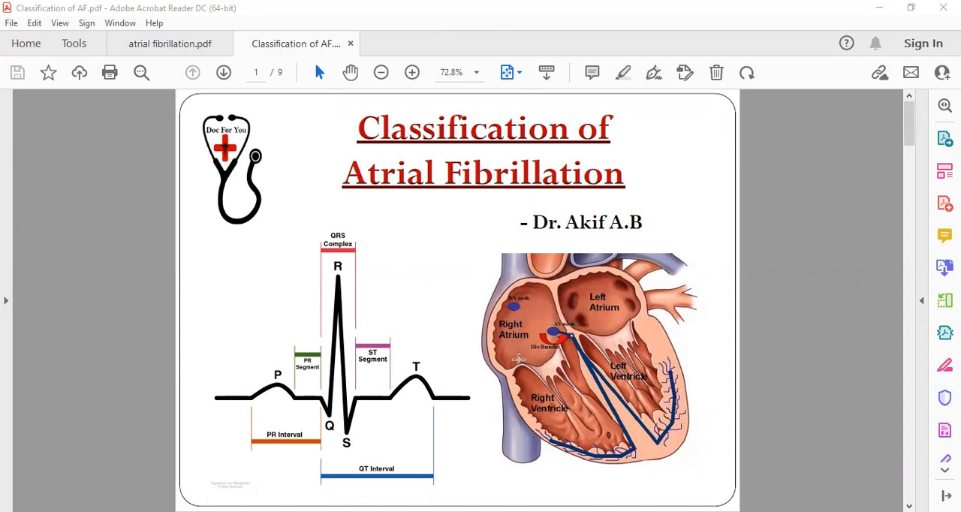
pyautogui.moveTo(503, 351)
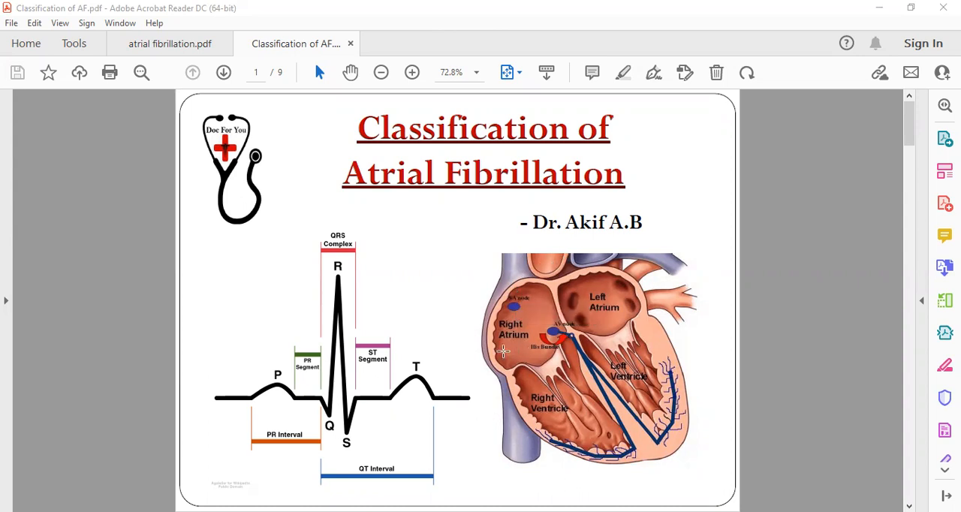
pyautogui.moveTo(558, 303)
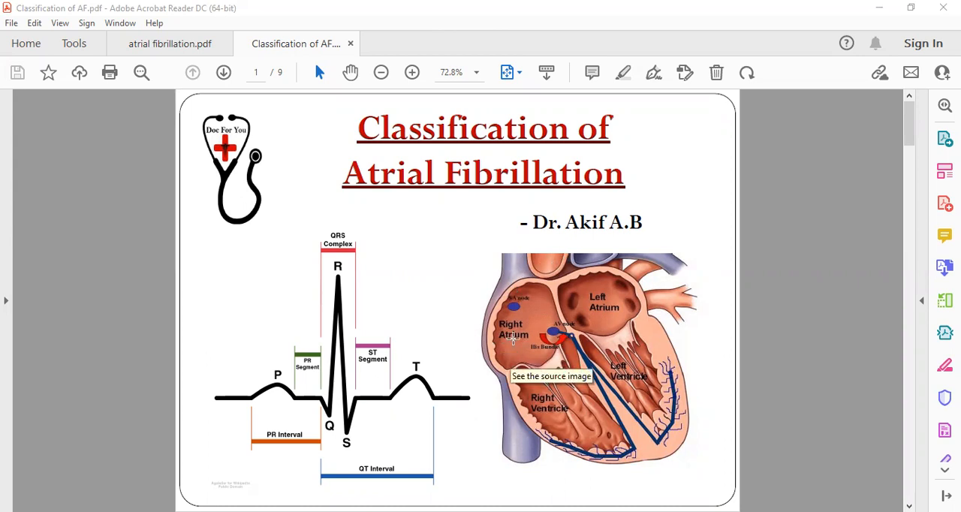
pyautogui.moveTo(538, 308)
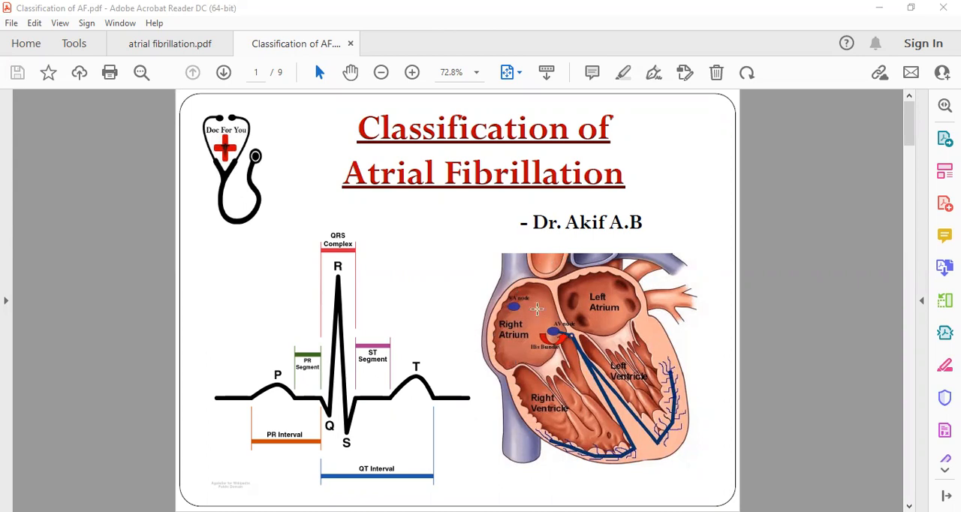
pyautogui.moveTo(519, 318)
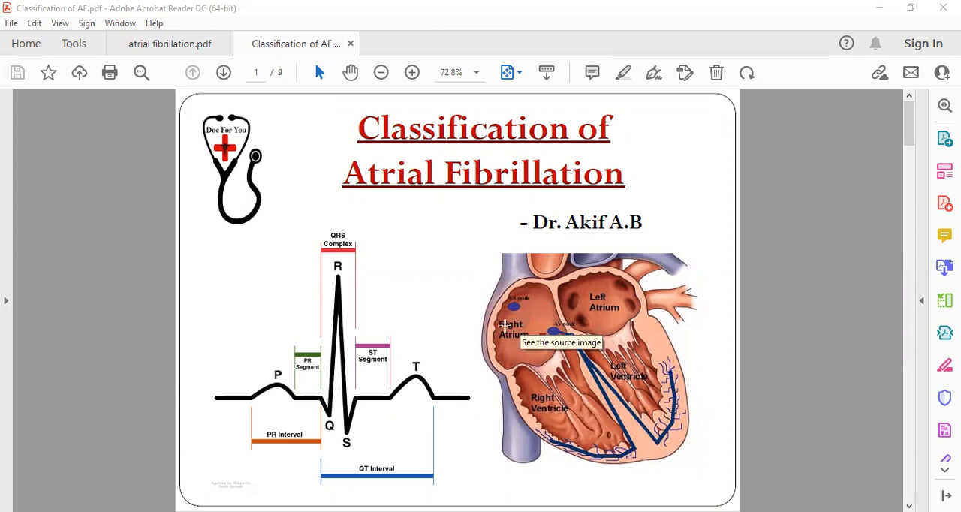
pyautogui.moveTo(532, 291)
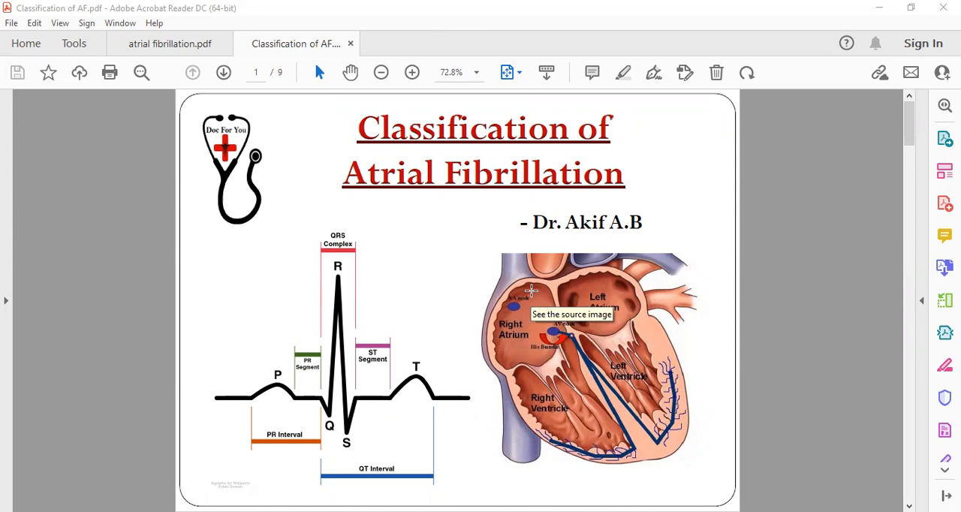
pyautogui.moveTo(529, 291)
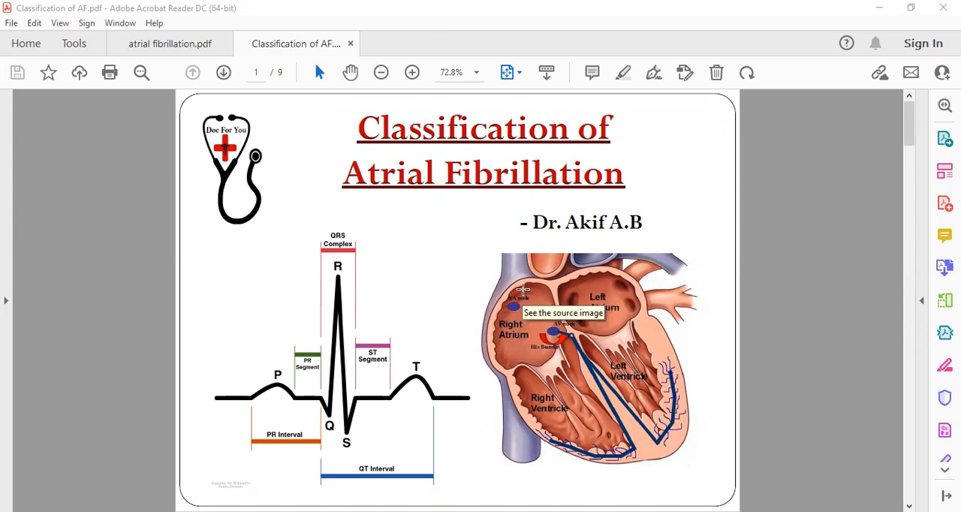
pyautogui.moveTo(503, 317)
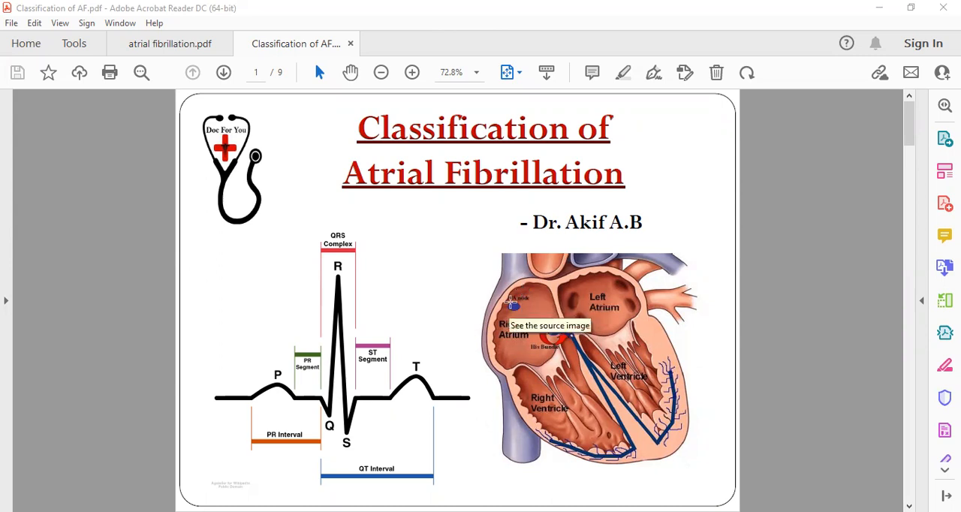
pyautogui.moveTo(544, 373)
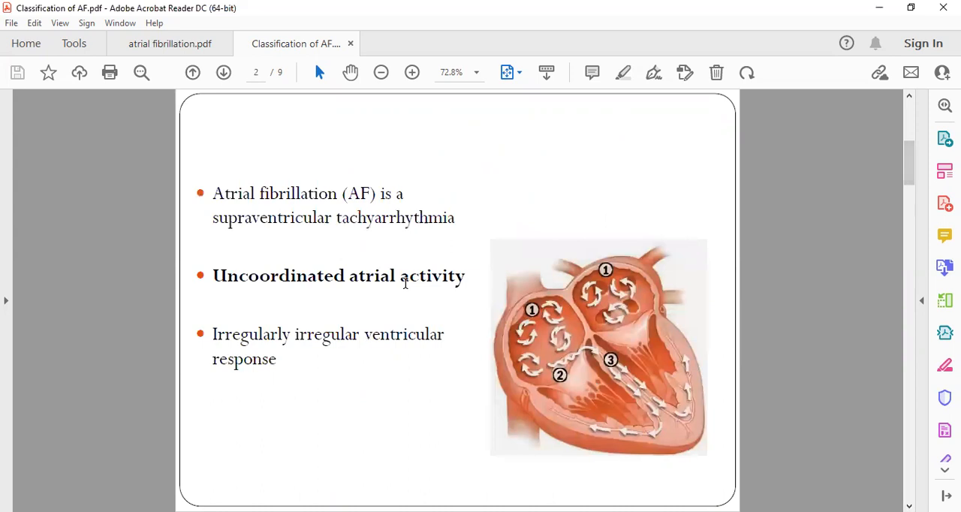
pyautogui.click(192, 73)
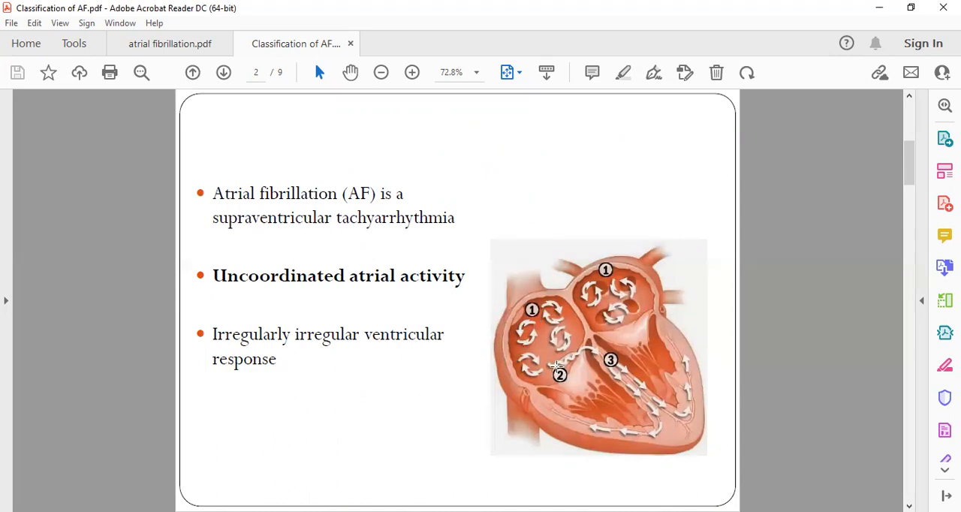
pyautogui.moveTo(586, 321)
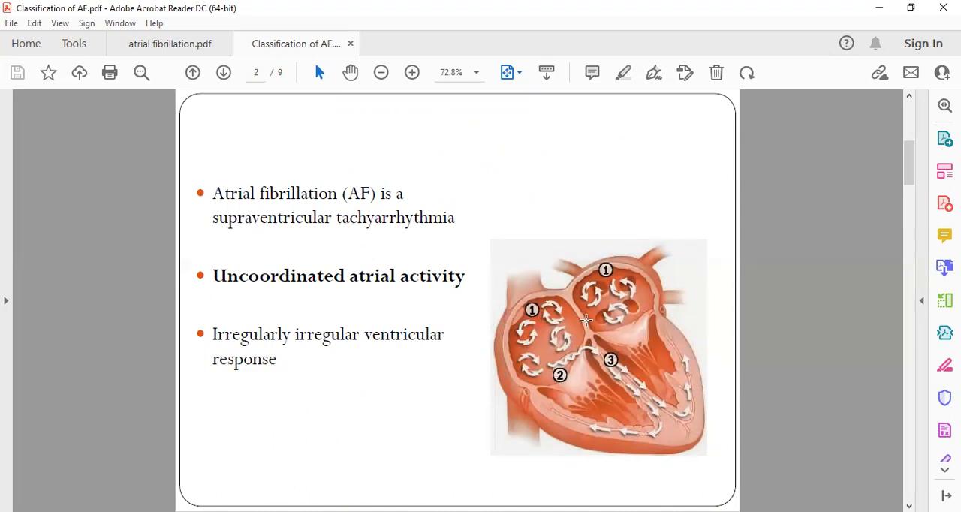
pyautogui.moveTo(548, 347)
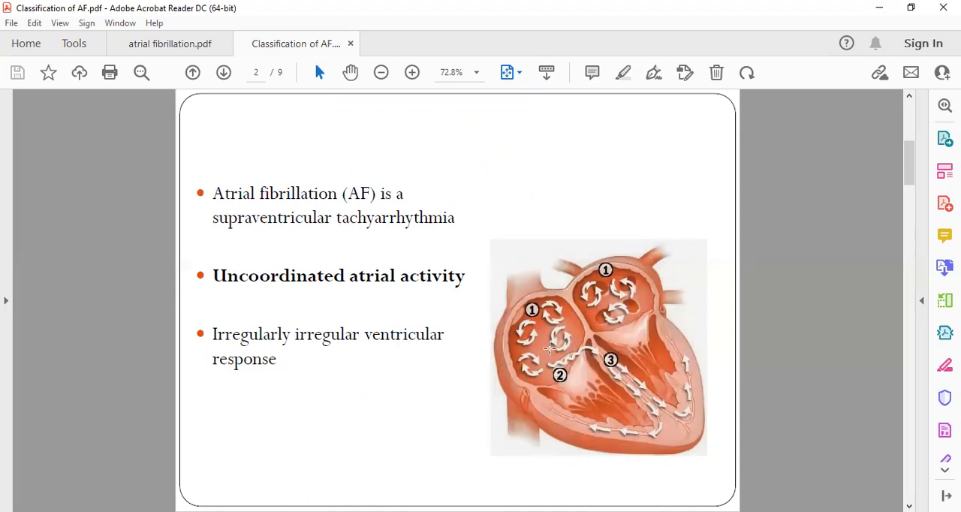
pyautogui.moveTo(548, 376)
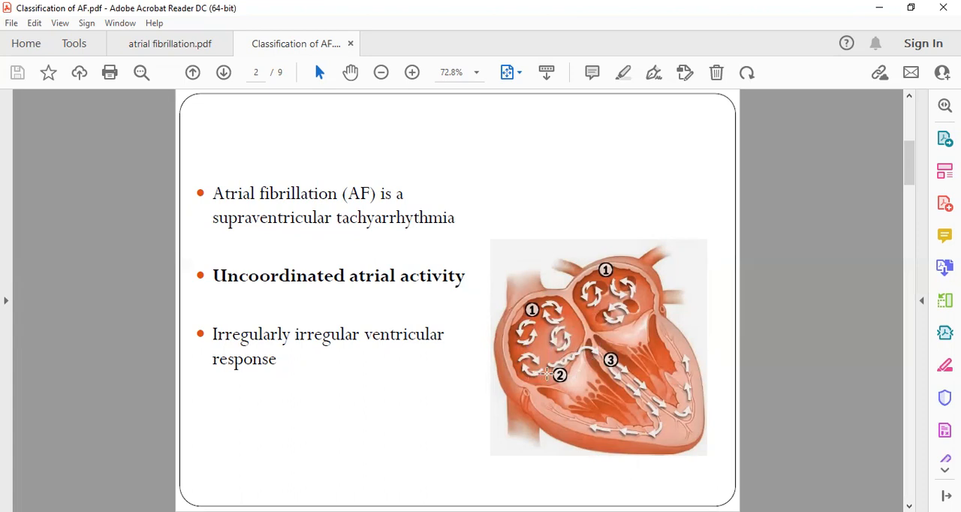
pyautogui.moveTo(559, 346)
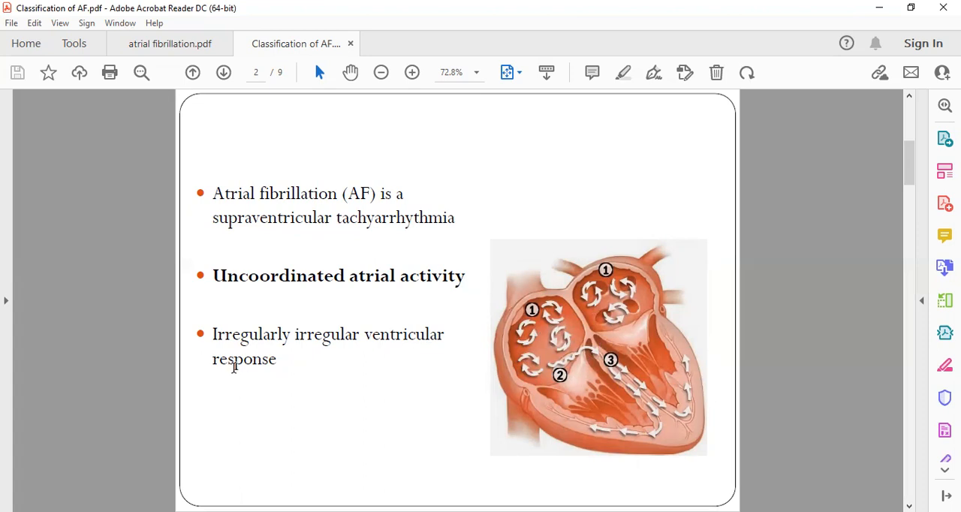
pyautogui.moveTo(541, 333)
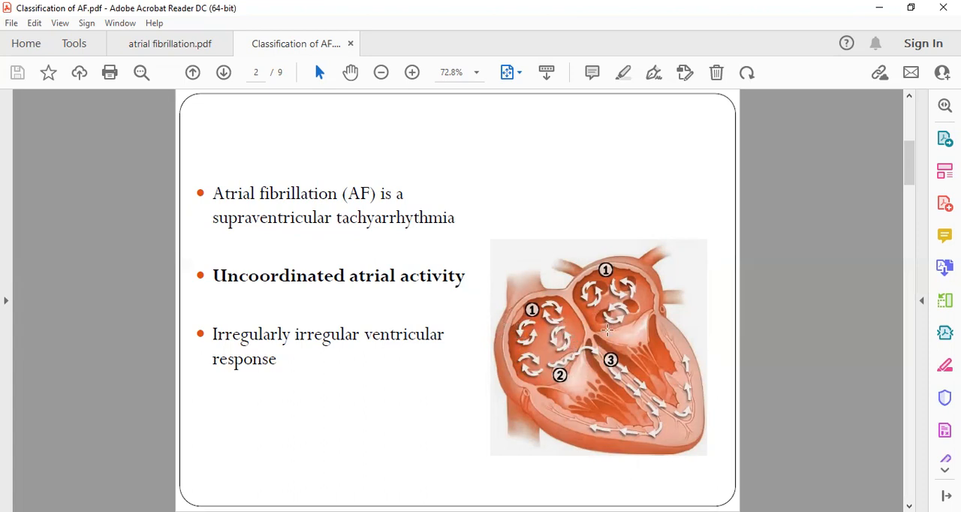
pyautogui.moveTo(626, 362)
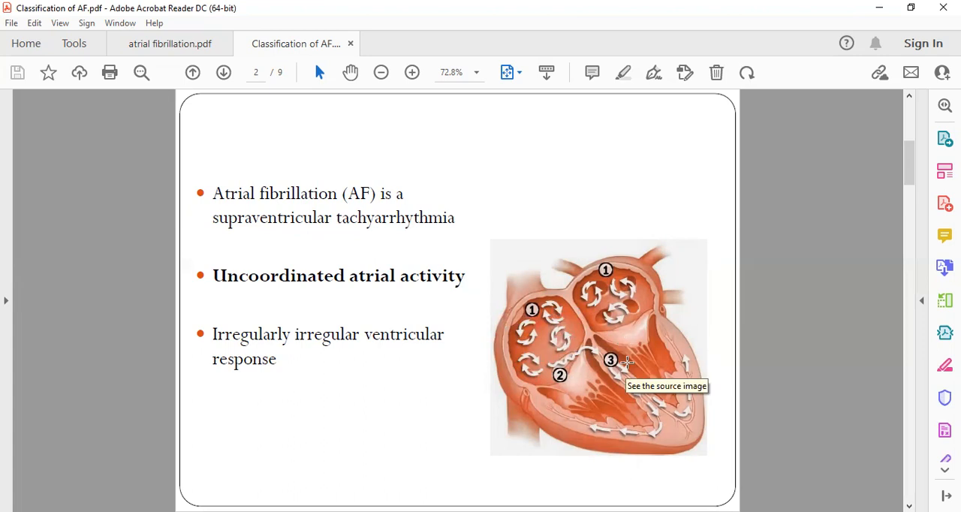
pyautogui.moveTo(469, 349)
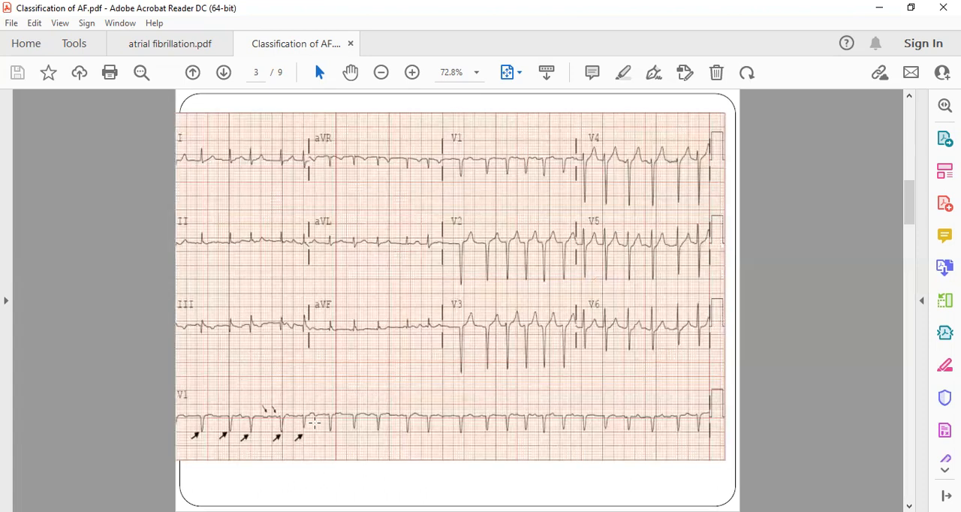
pyautogui.moveTo(321, 428)
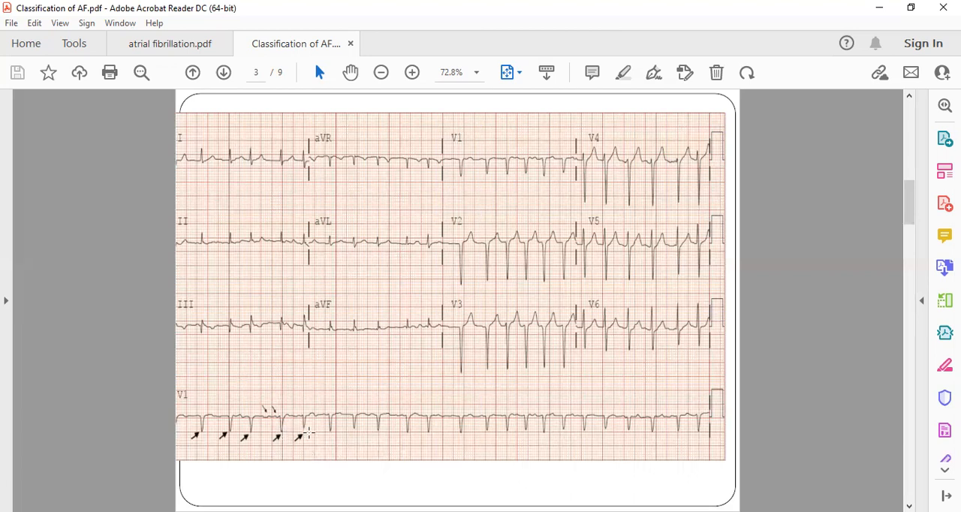
pyautogui.moveTo(331, 434)
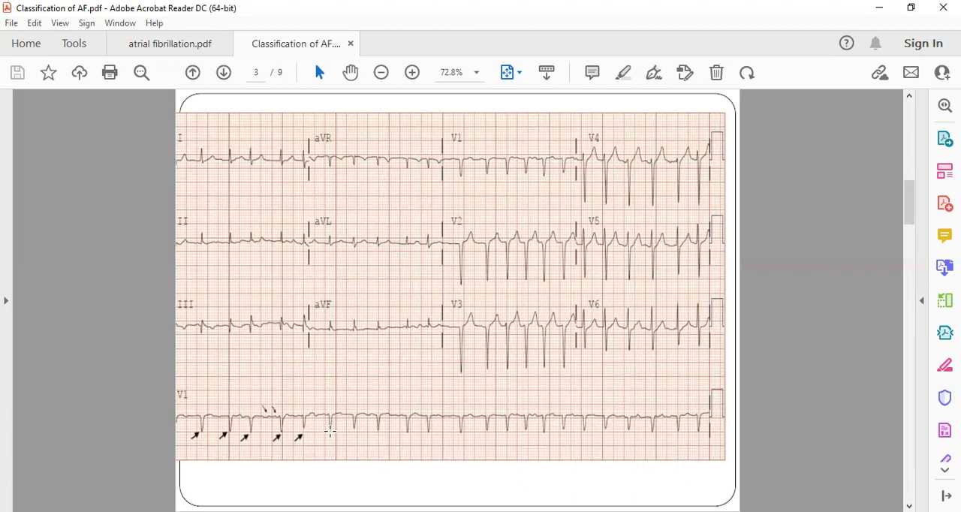
pyautogui.moveTo(352, 435)
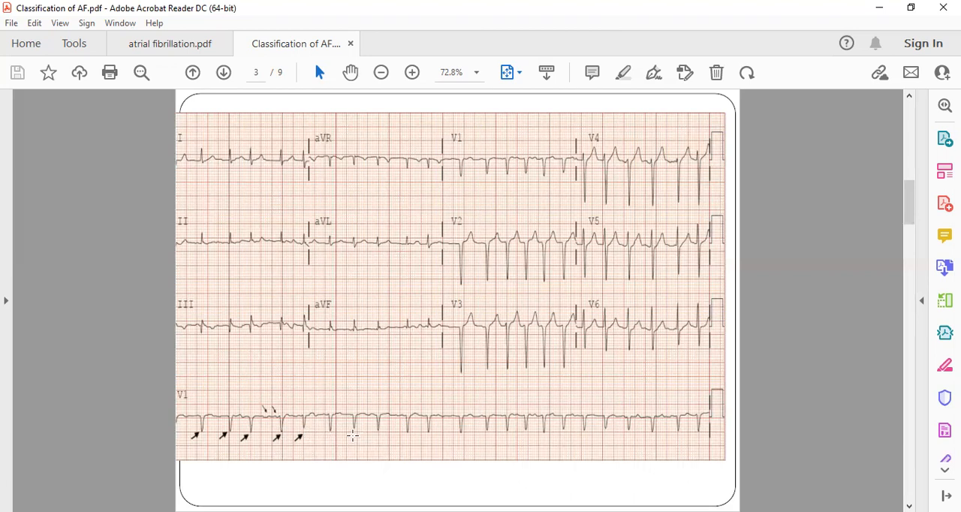
pyautogui.moveTo(376, 432)
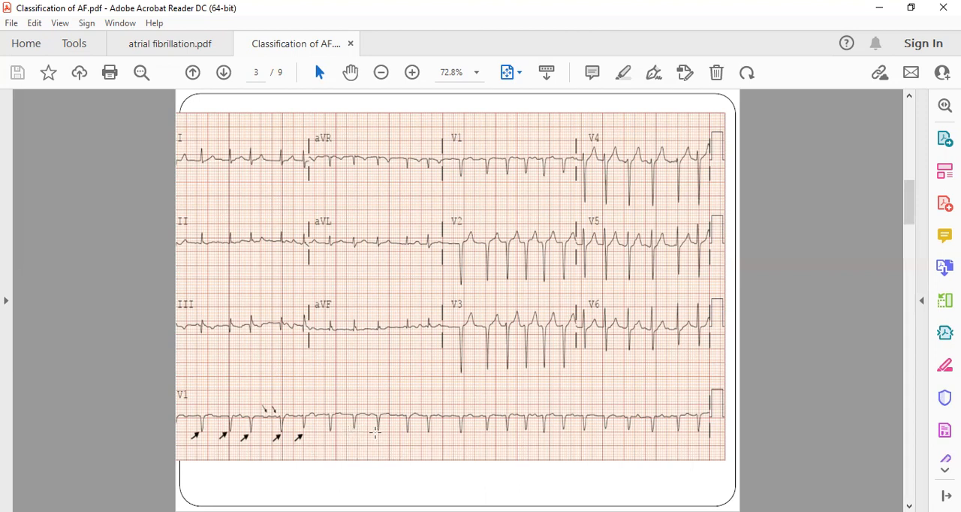
pyautogui.moveTo(428, 434)
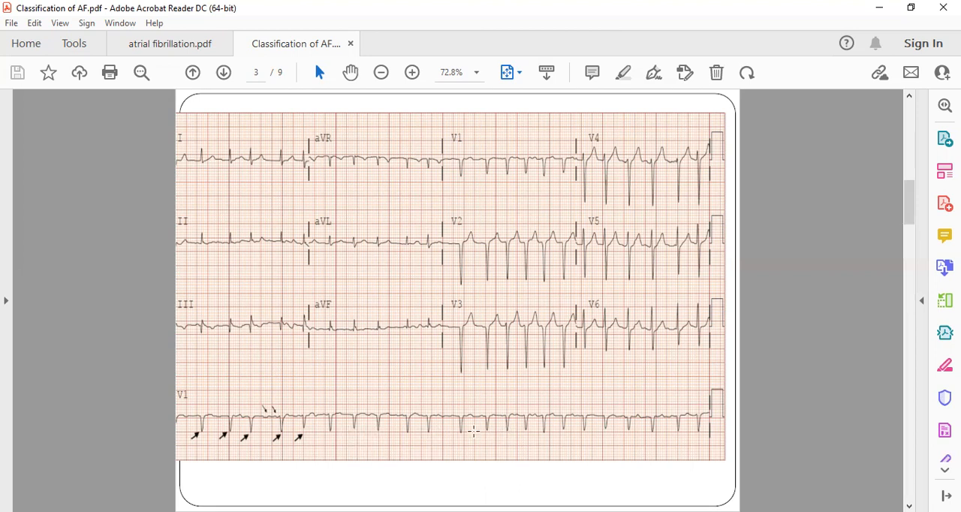
pyautogui.moveTo(517, 432)
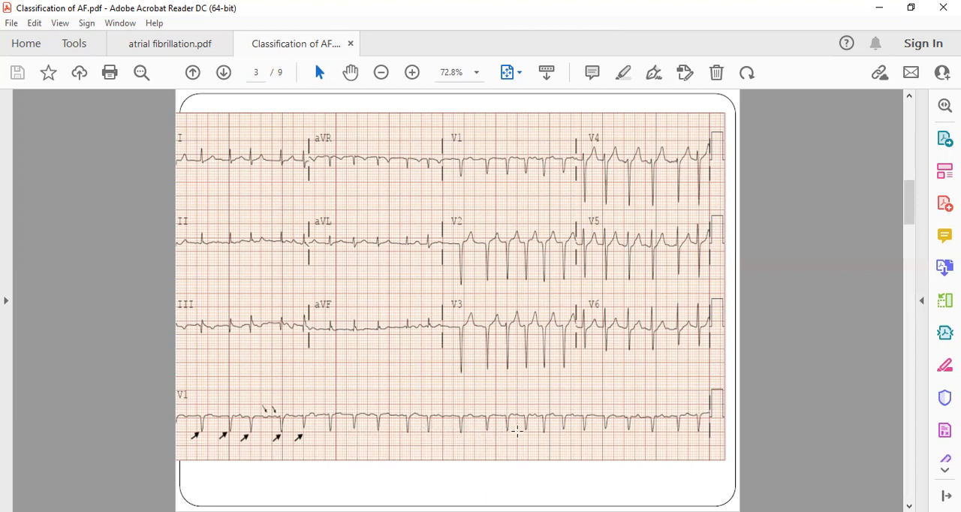
pyautogui.moveTo(679, 421)
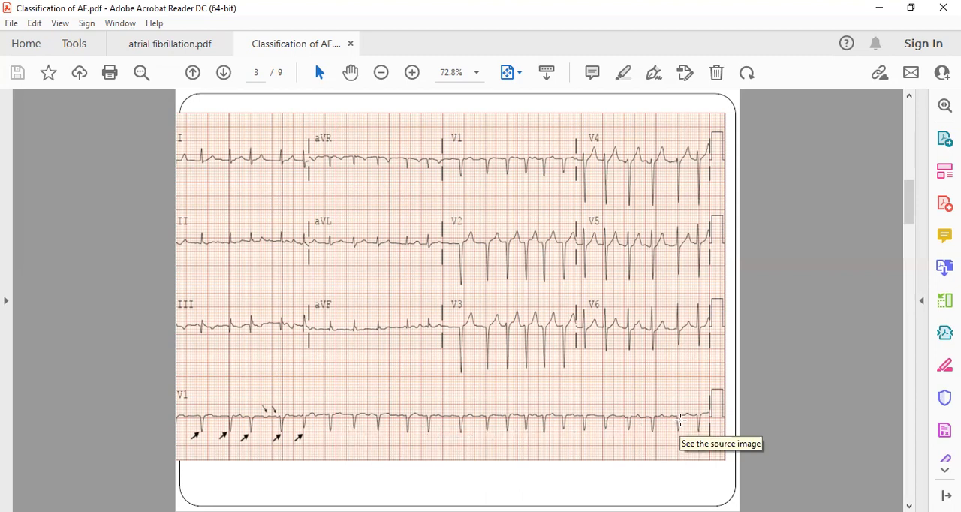
pyautogui.moveTo(499, 392)
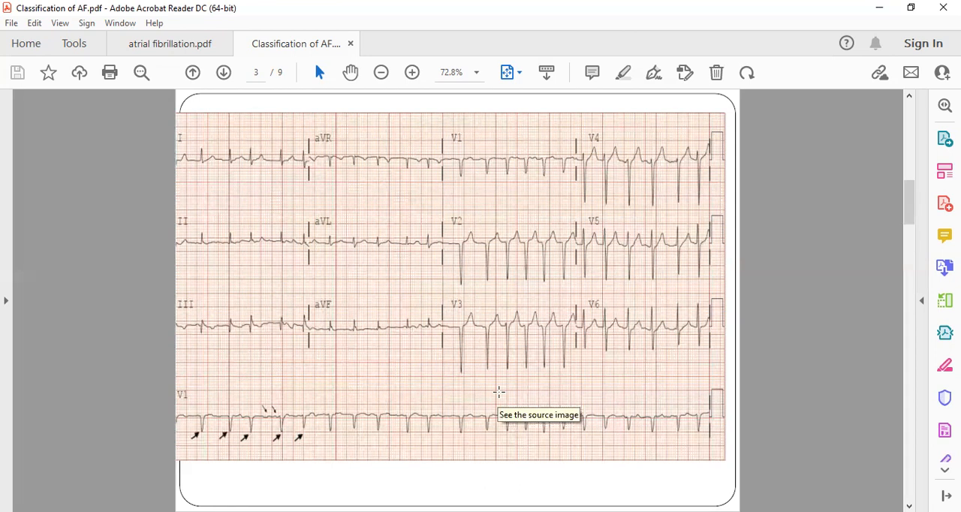
pyautogui.moveTo(462, 402)
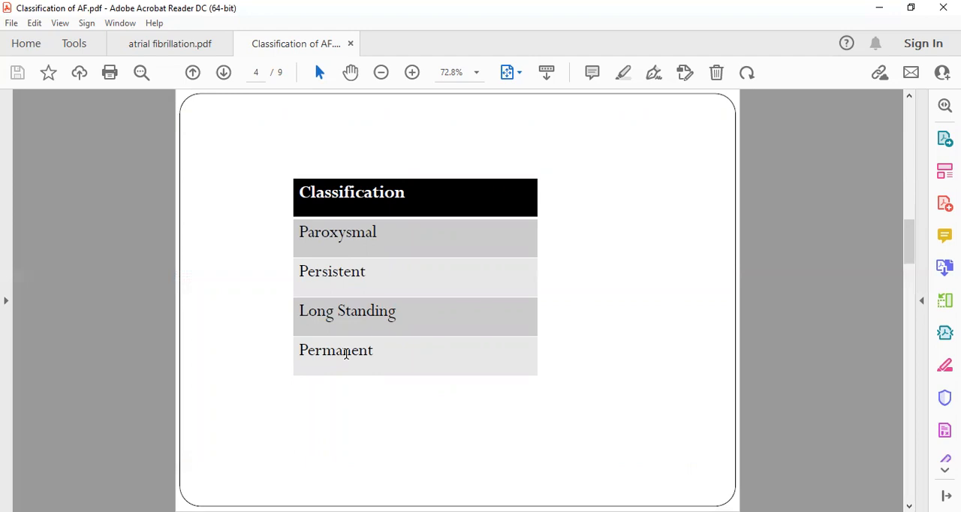
pyautogui.moveTo(300, 303)
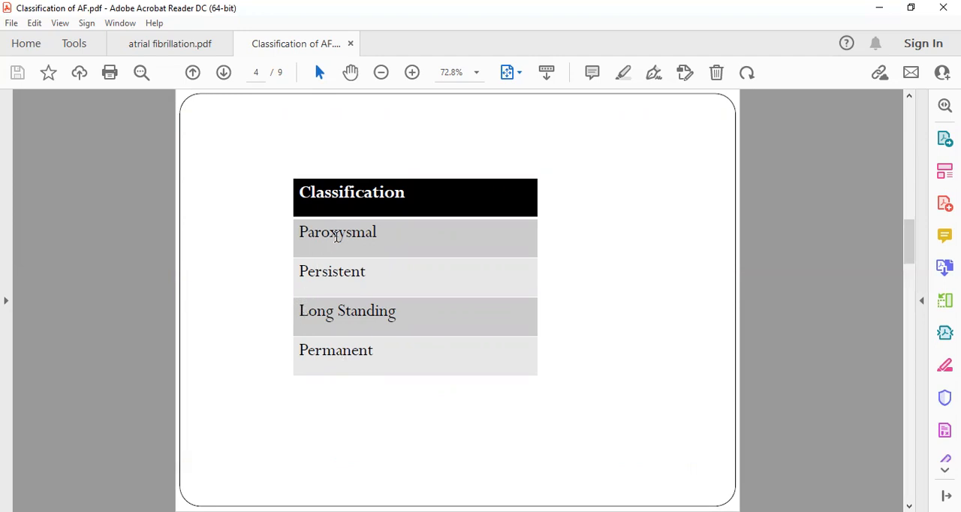
pyautogui.moveTo(344, 313)
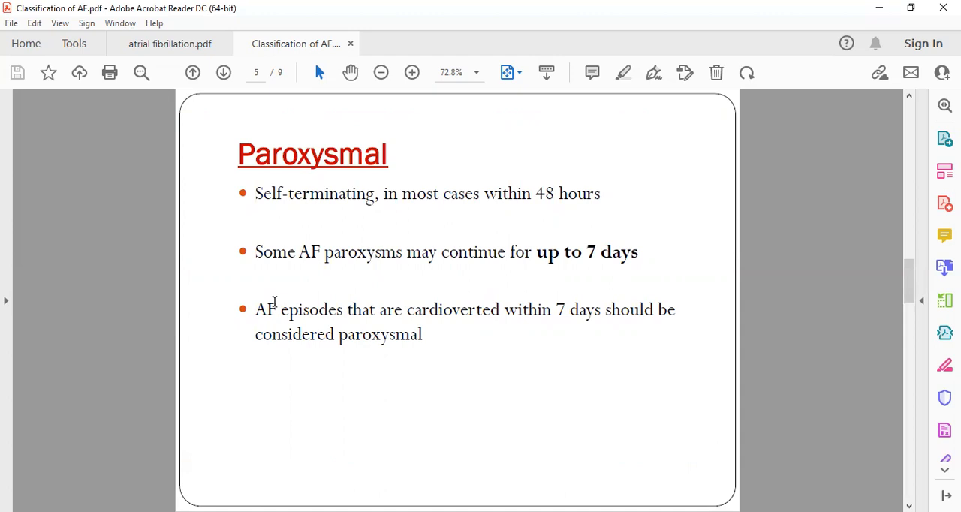
pyautogui.moveTo(277, 248)
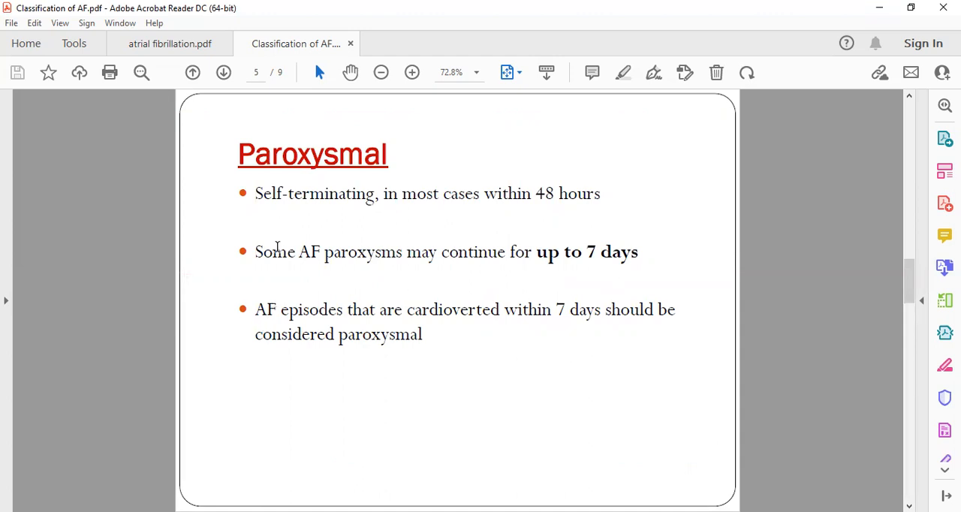
pyautogui.moveTo(468, 188)
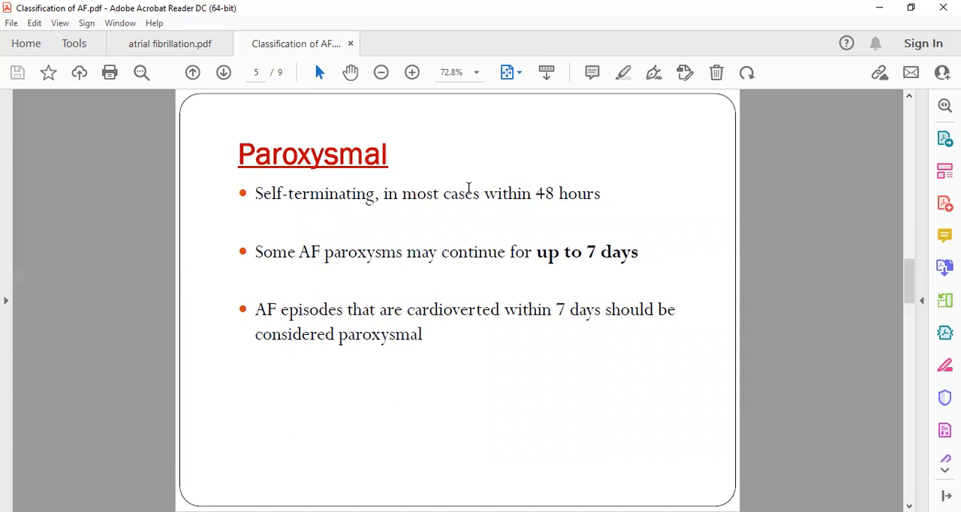
pyautogui.moveTo(470, 201)
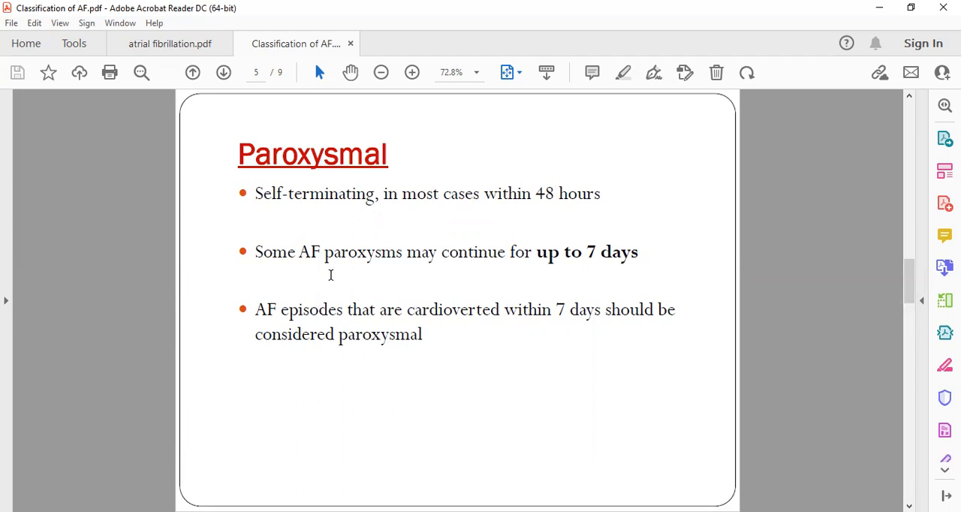
pyautogui.moveTo(474, 283)
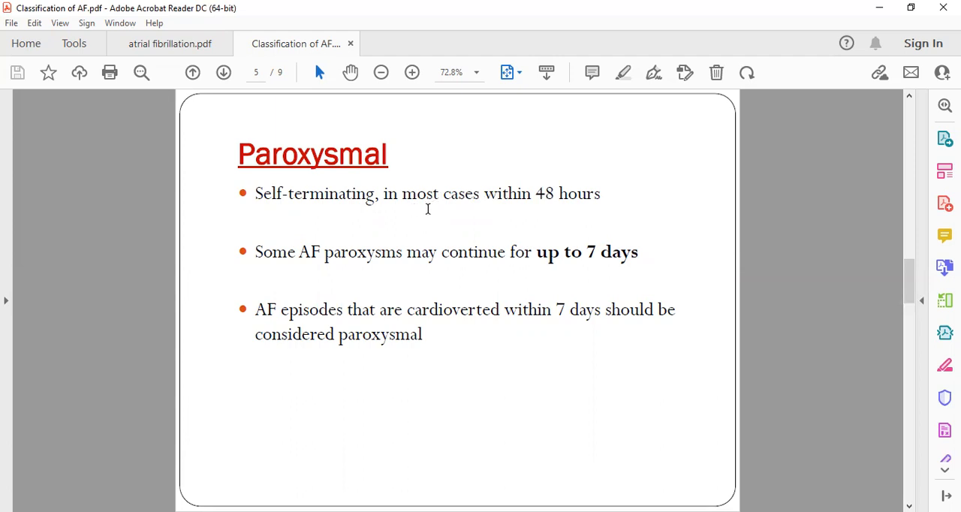
pyautogui.moveTo(379, 189)
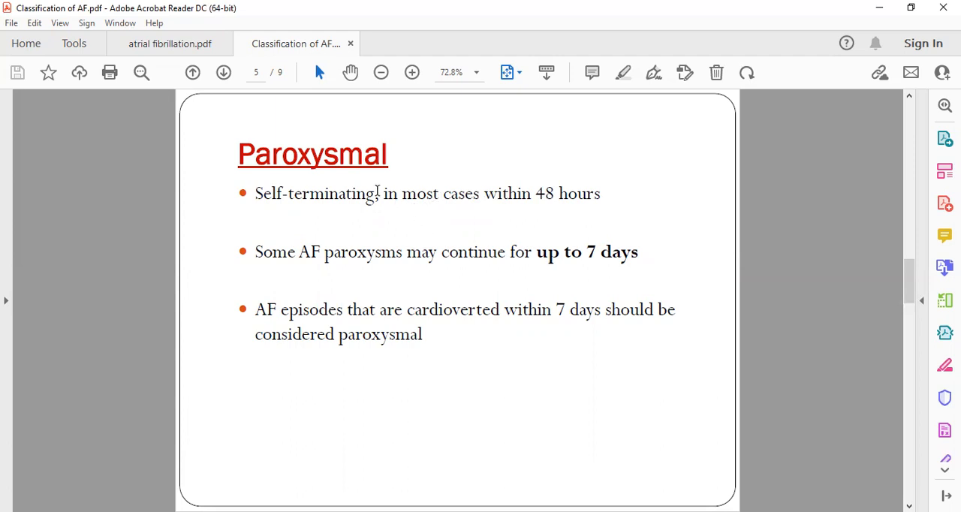
pyautogui.moveTo(389, 284)
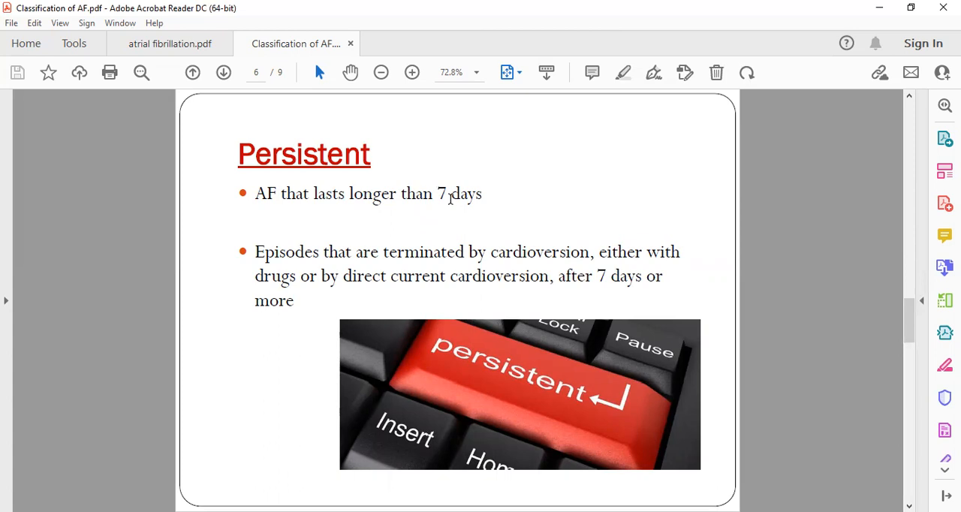
pyautogui.moveTo(469, 249)
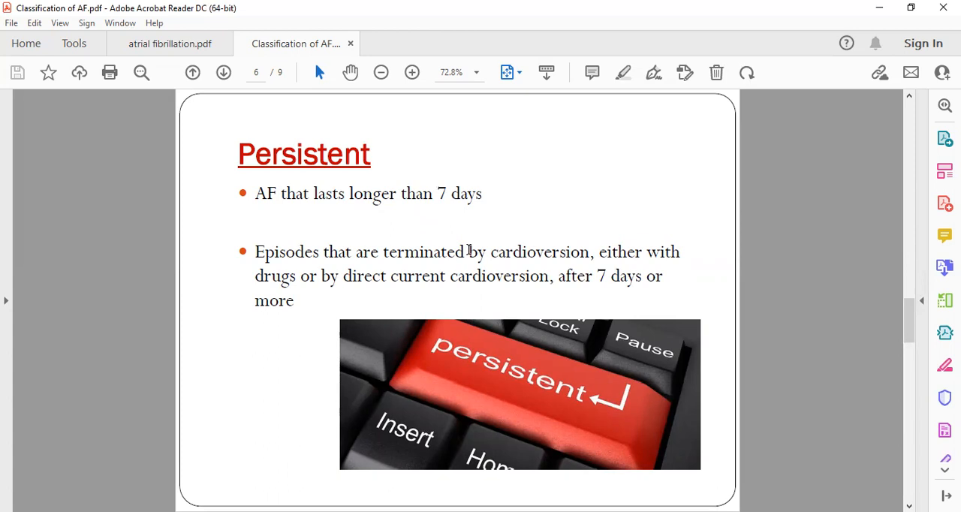
pyautogui.moveTo(360, 232)
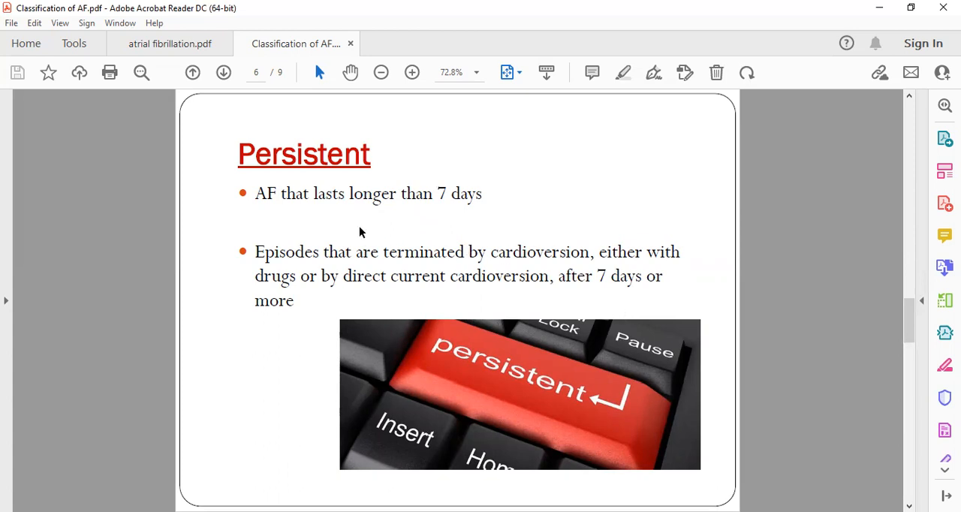
pyautogui.moveTo(477, 376)
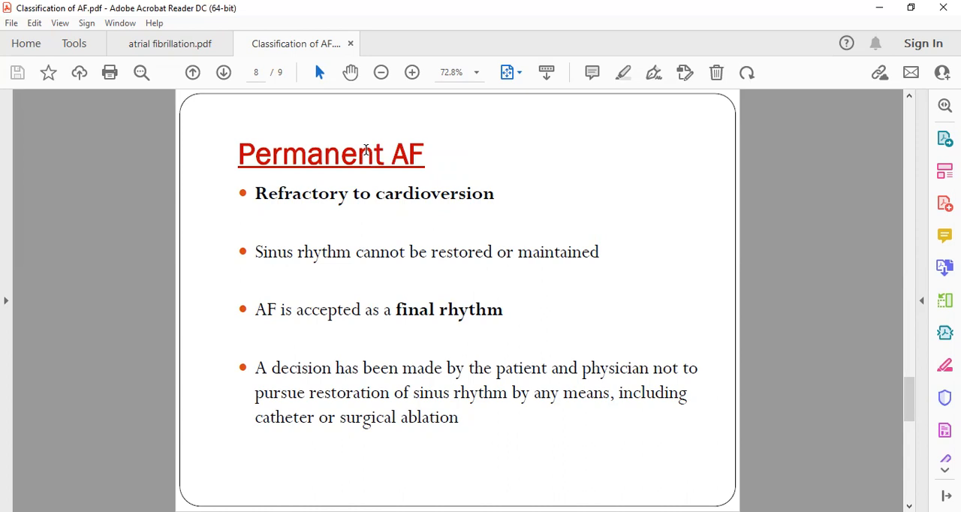
pyautogui.moveTo(314, 134)
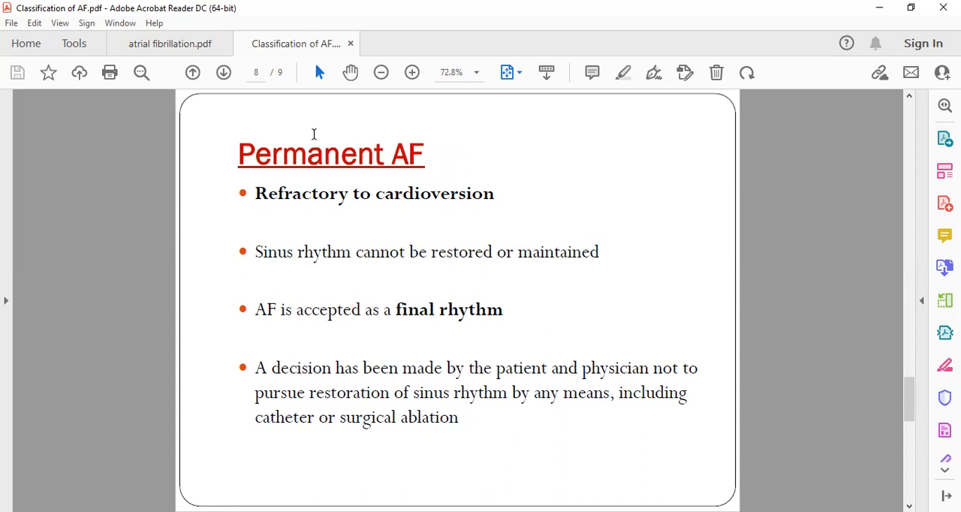
pyautogui.moveTo(397, 128)
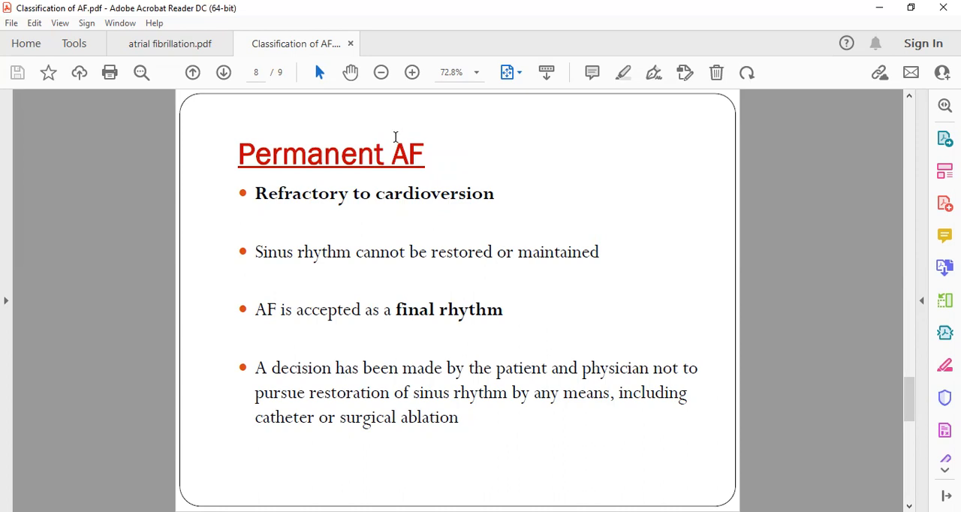
pyautogui.moveTo(400, 324)
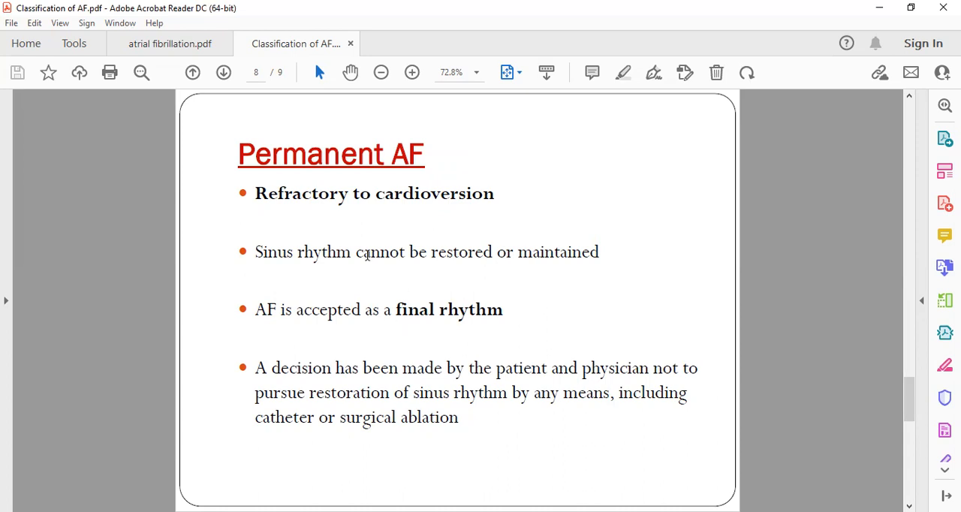
pyautogui.moveTo(586, 288)
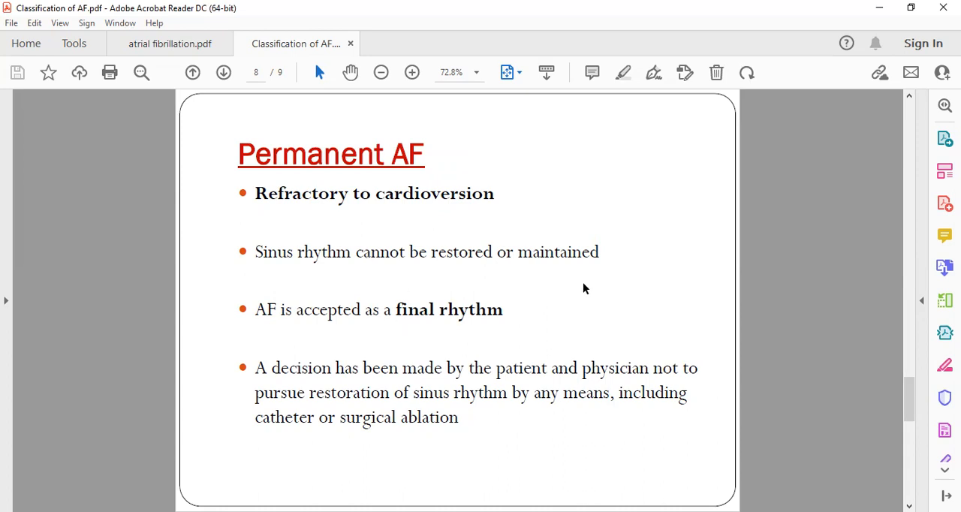
pyautogui.moveTo(489, 341)
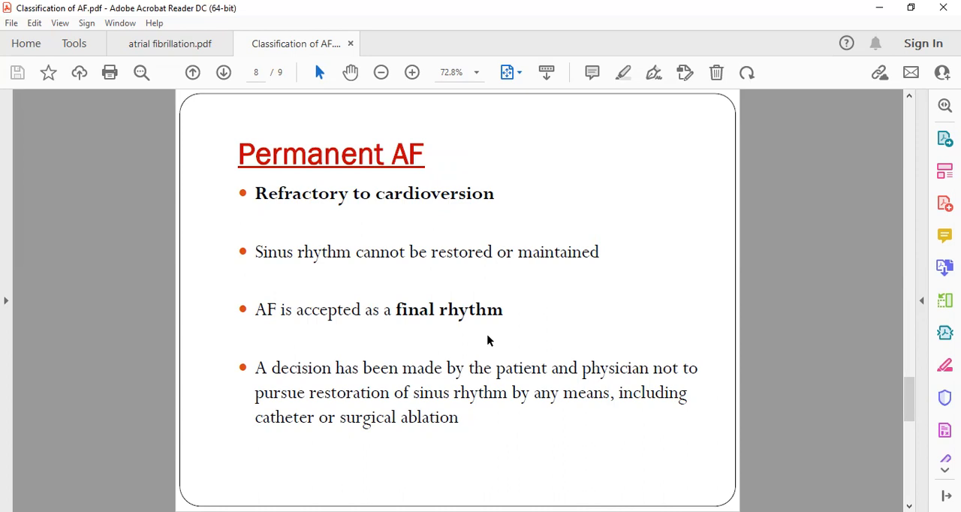
pyautogui.moveTo(571, 357)
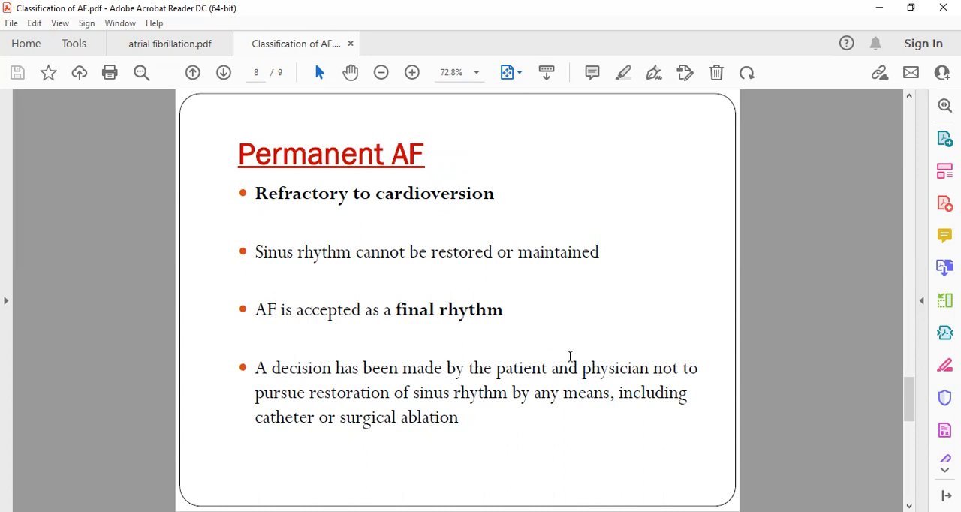